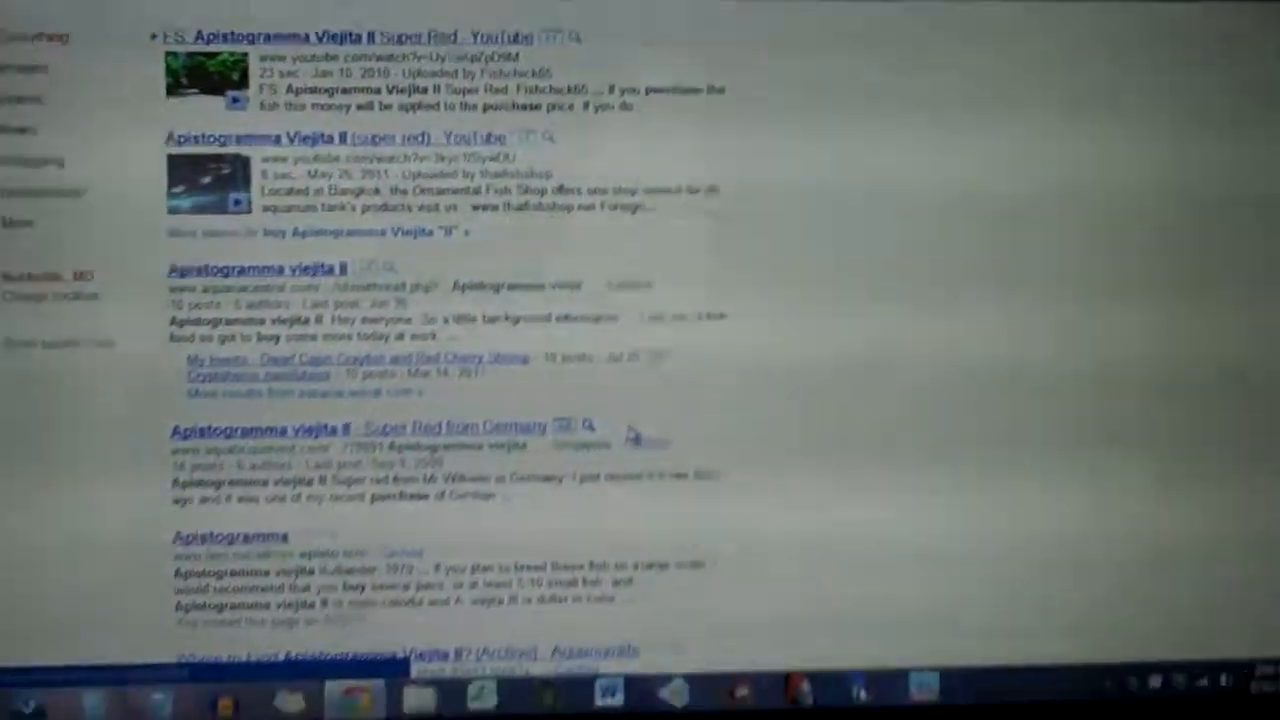
scroll(down, 3)
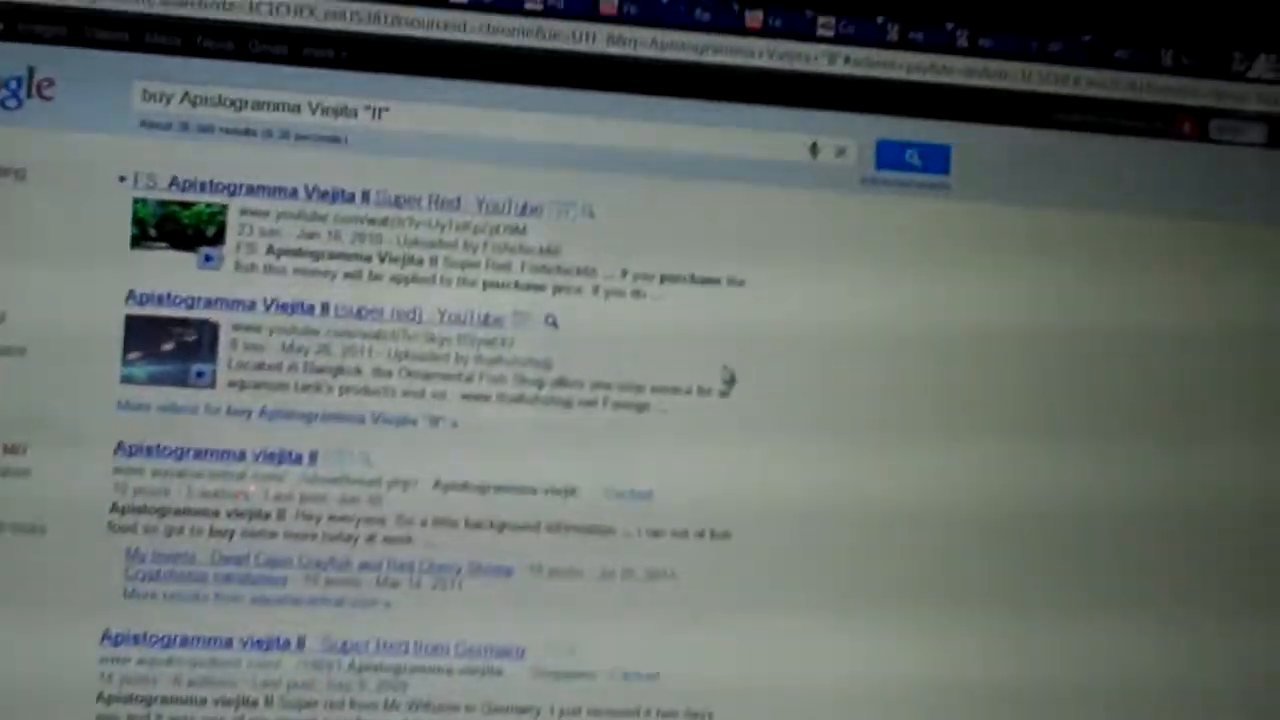
scroll(down, 3)
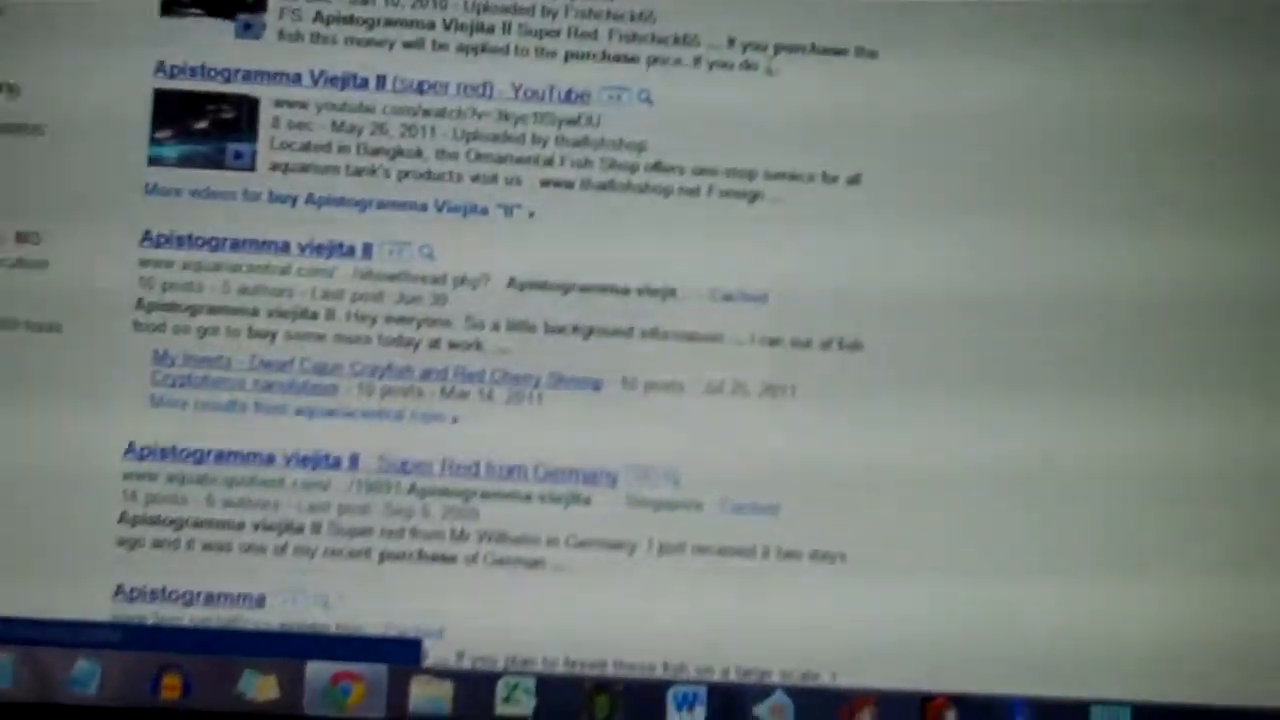
scroll(down, 3)
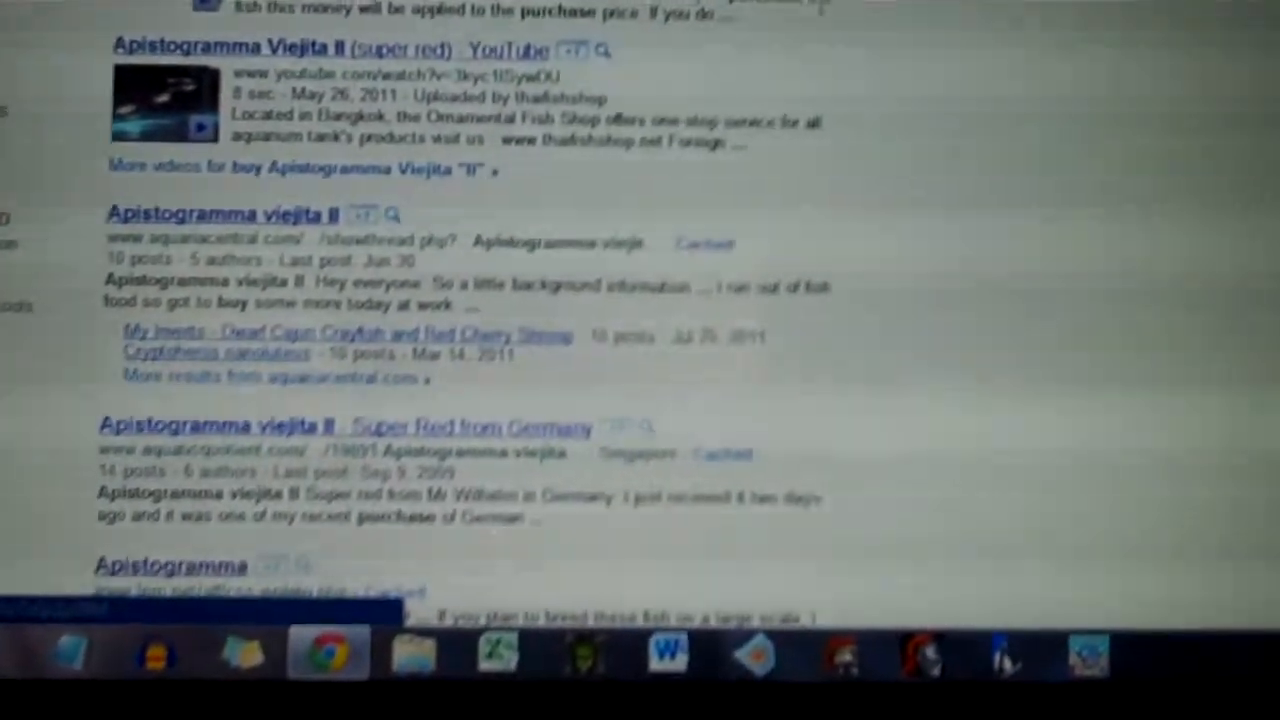
scroll(down, 3)
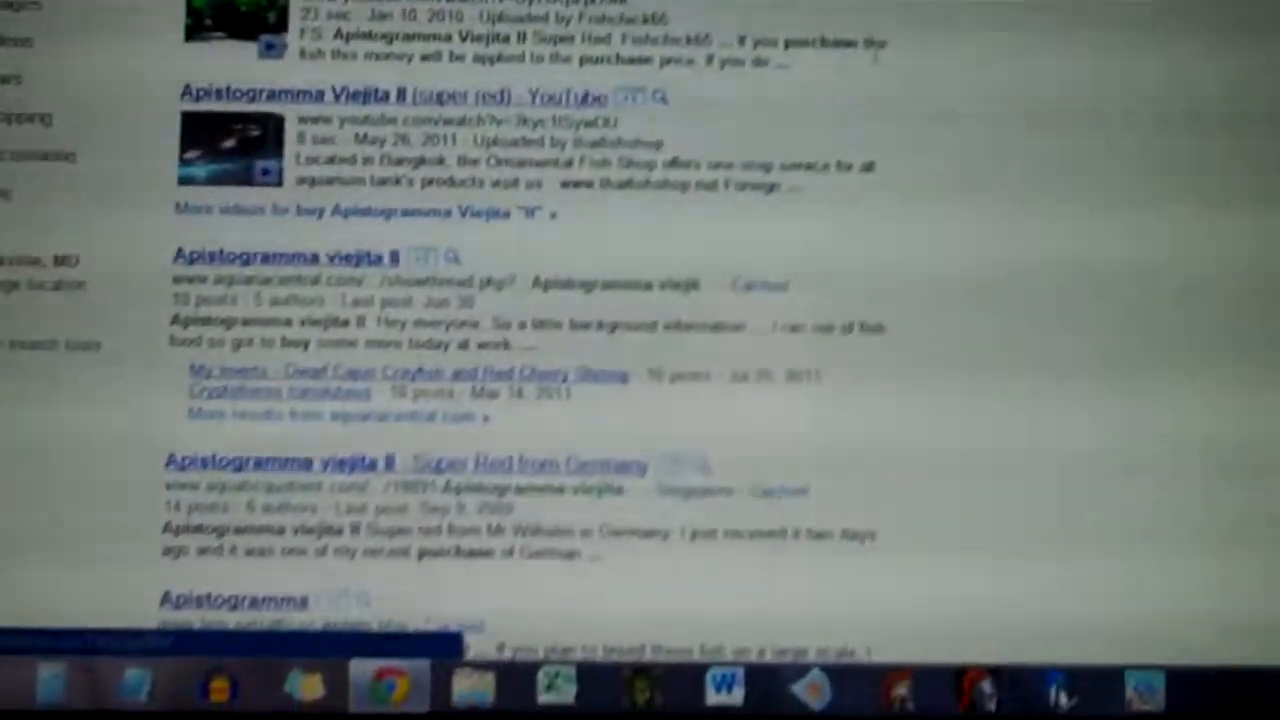
scroll(up, 3)
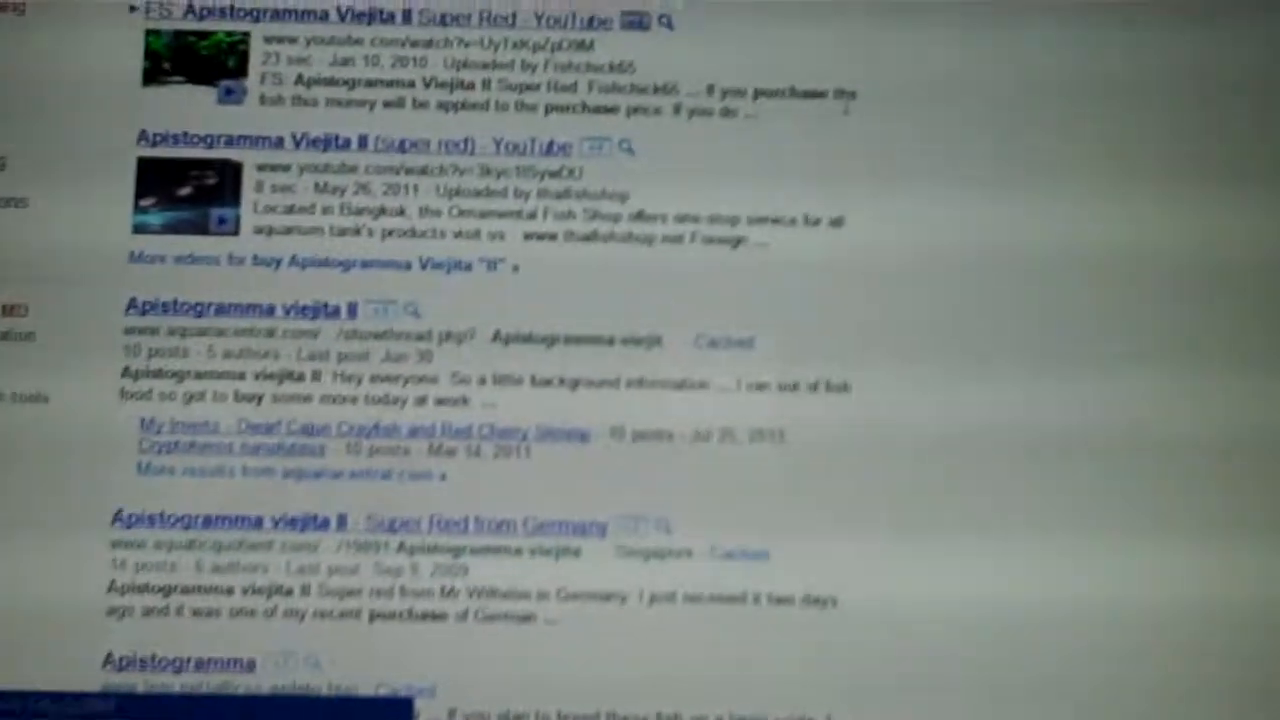
scroll(down, 3)
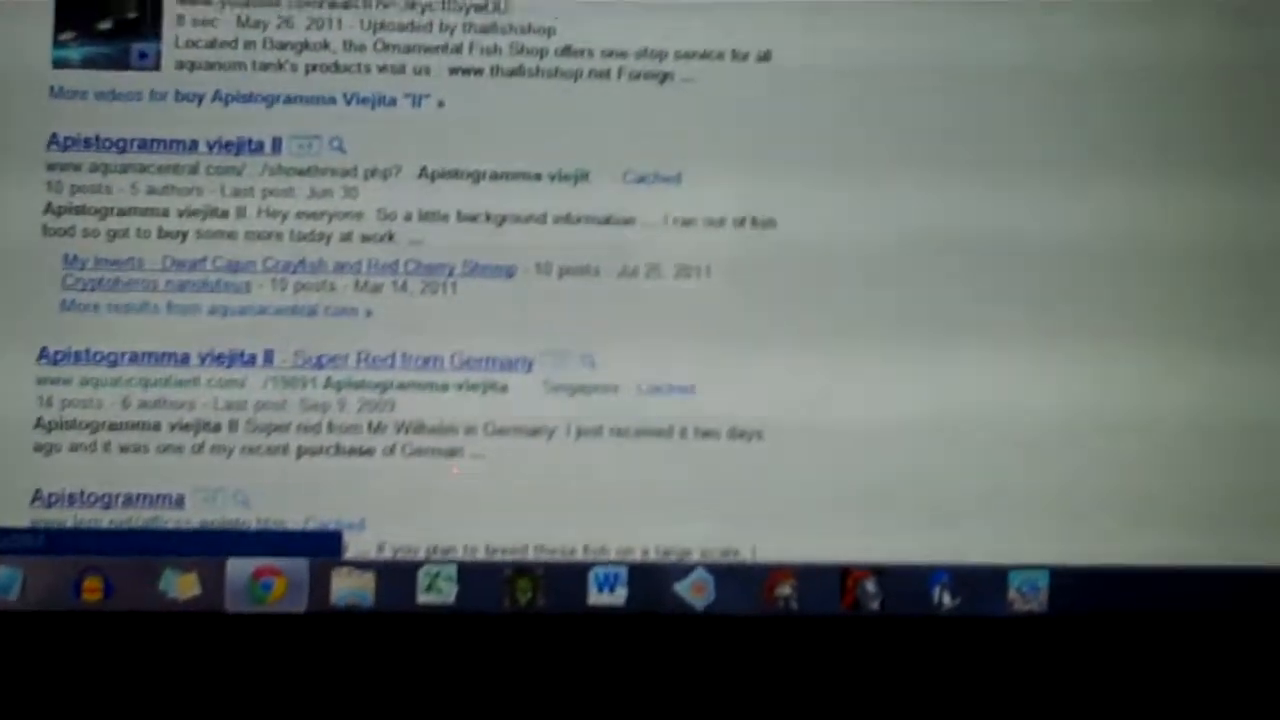
scroll(down, 3)
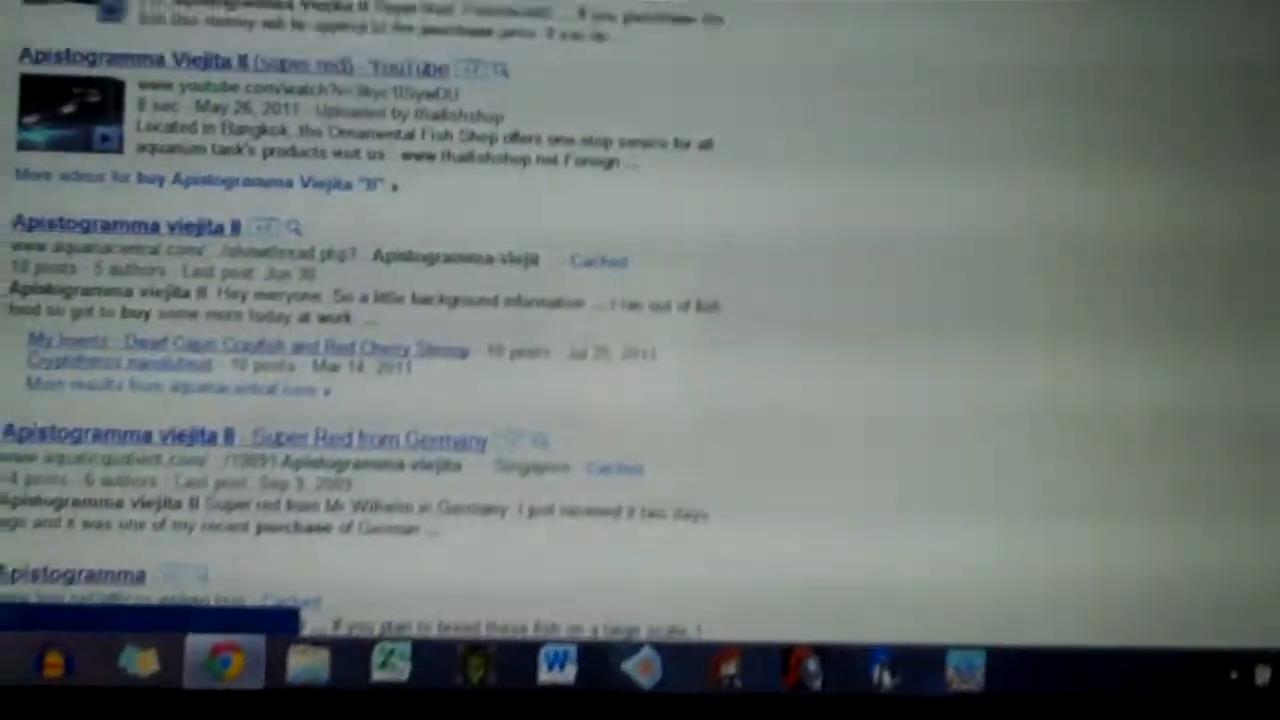
scroll(down, 3)
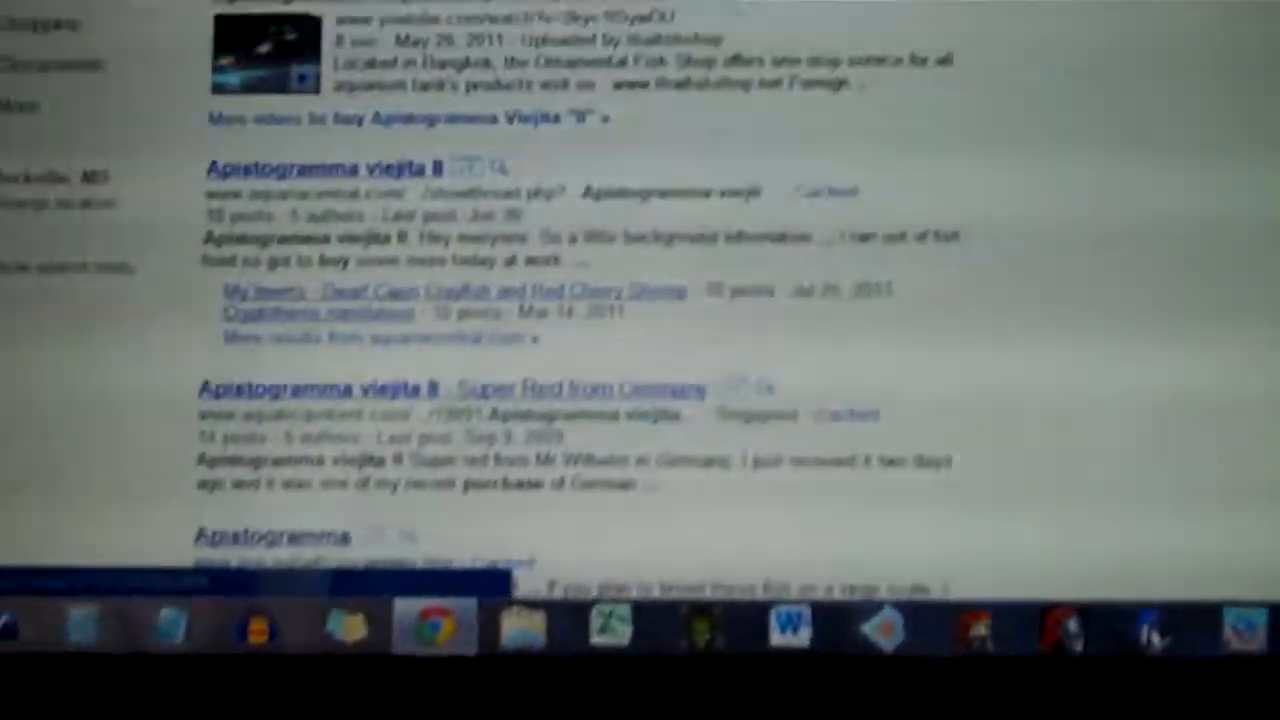
scroll(down, 3)
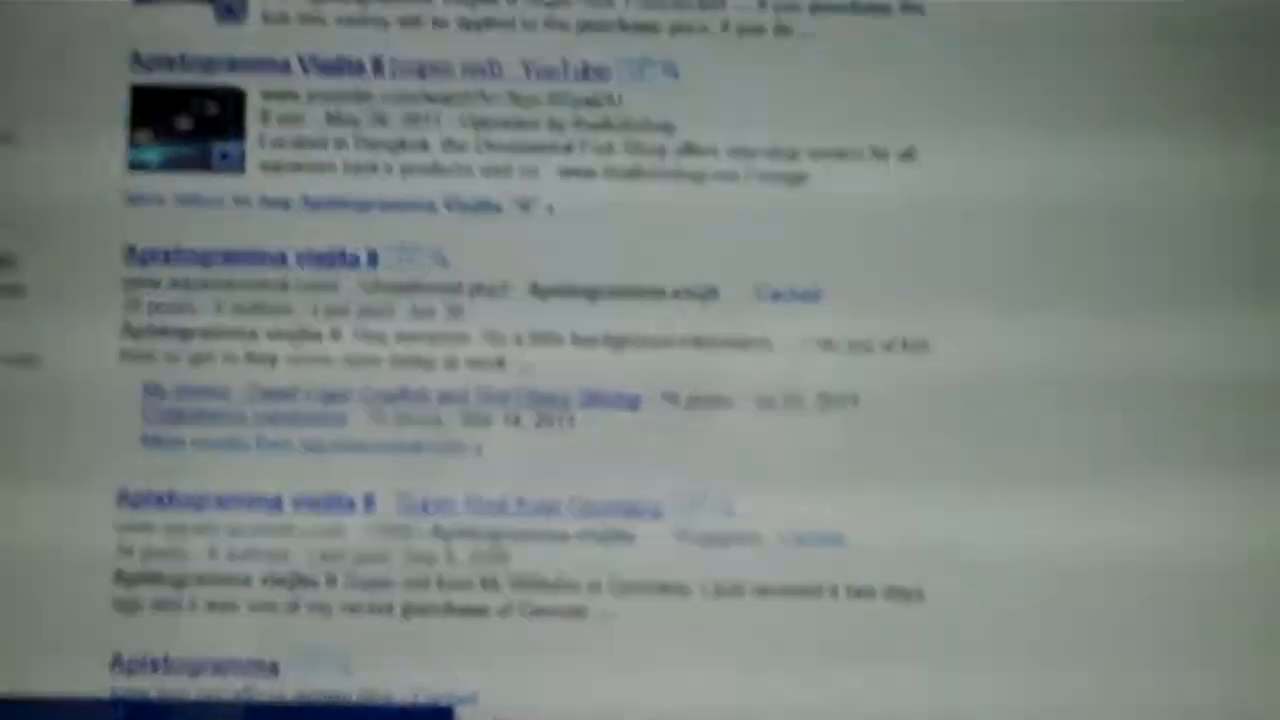
scroll(down, 3)
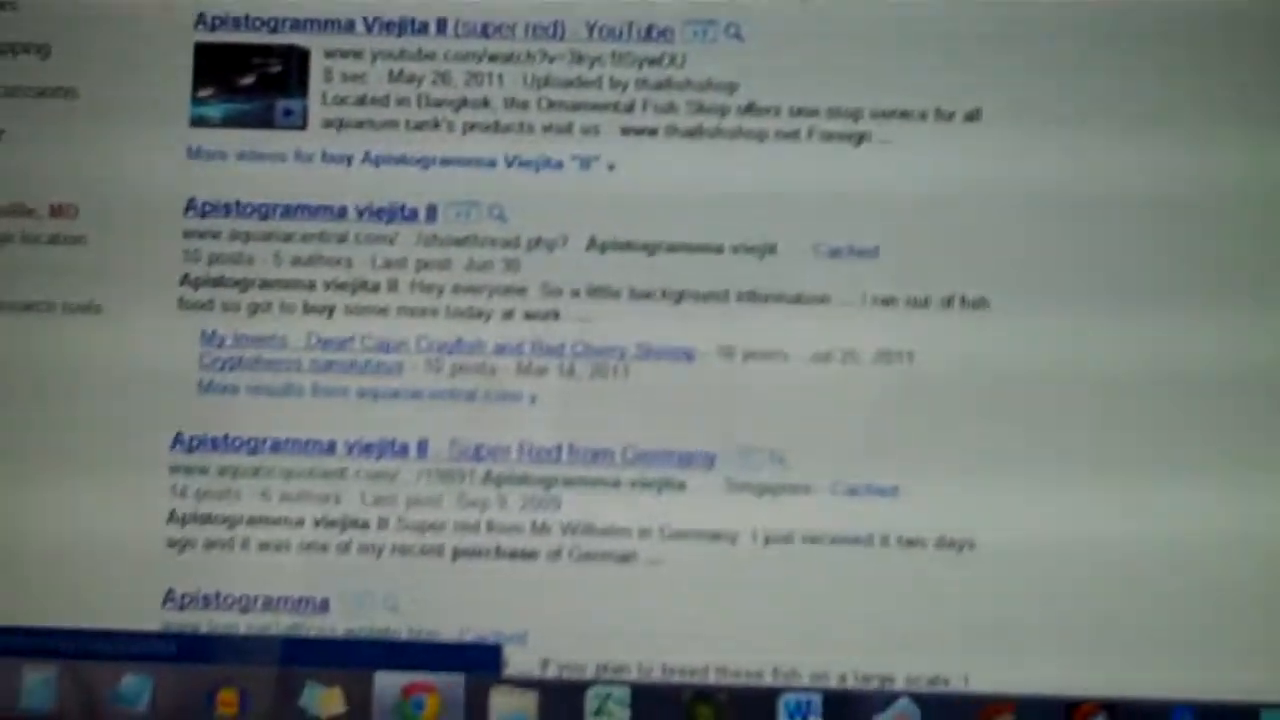